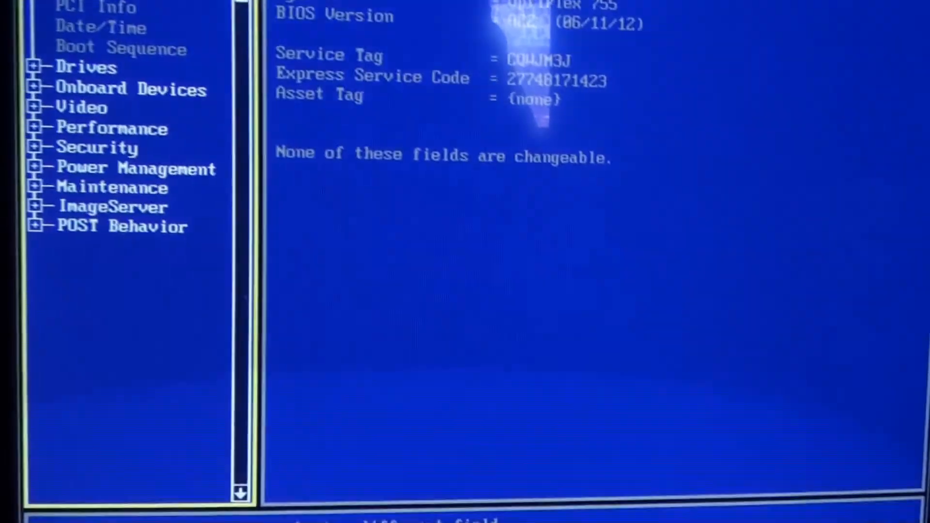
Step: Move the tree selection to Date/Time, showing Saturday June 30, 2012
key("Up")
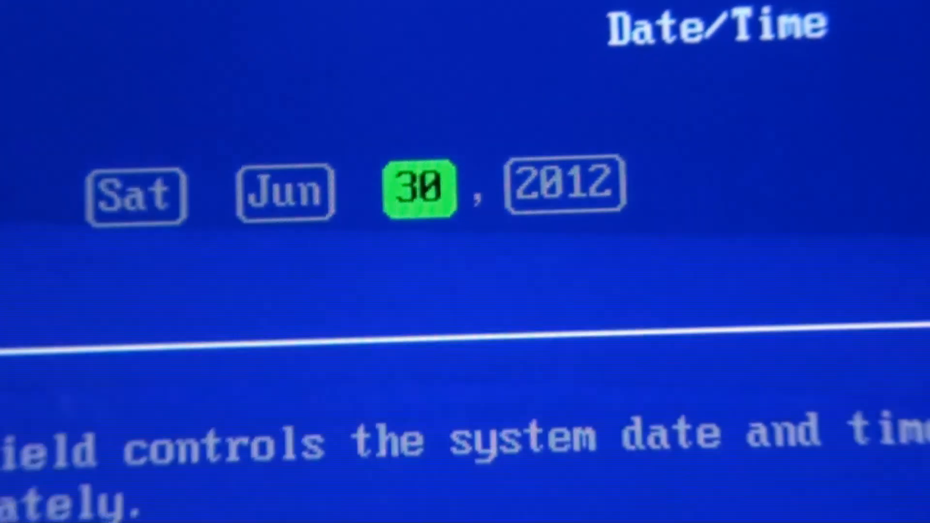
key("Left")
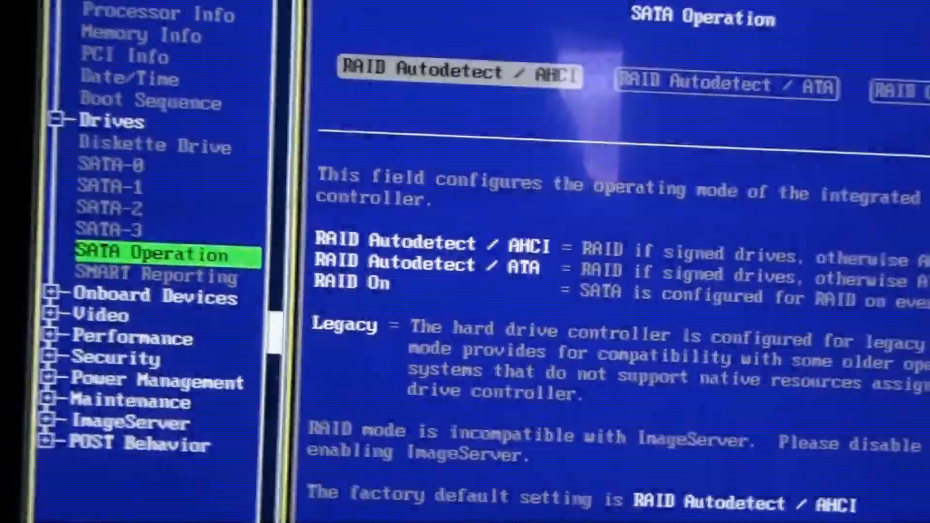
Step: Move the tree selection down to the Onboard Devices group overview
key("Down")
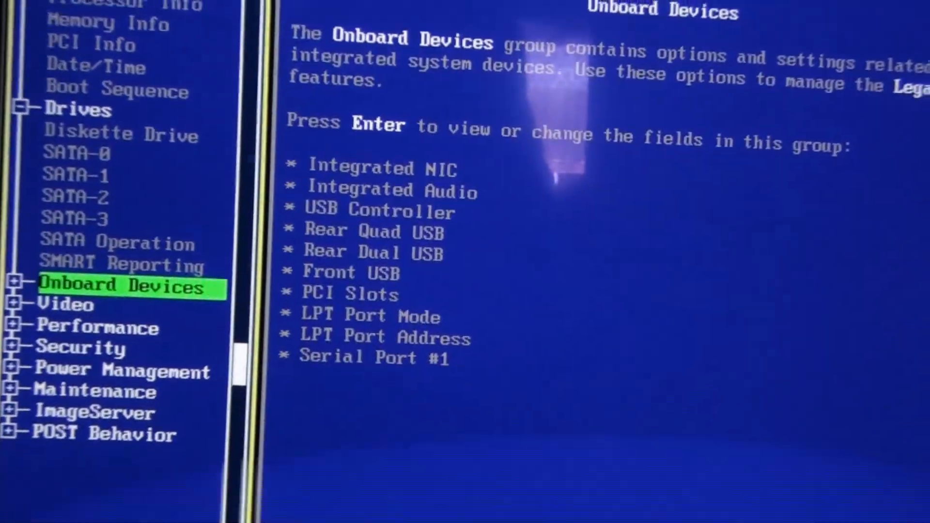